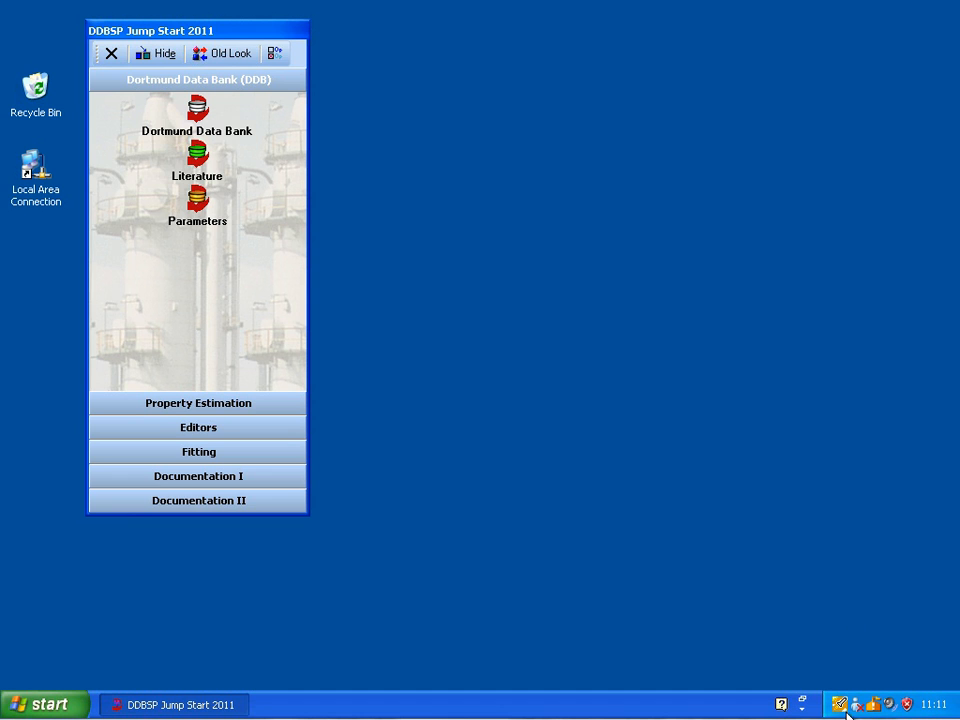
mouse_move(226, 388)
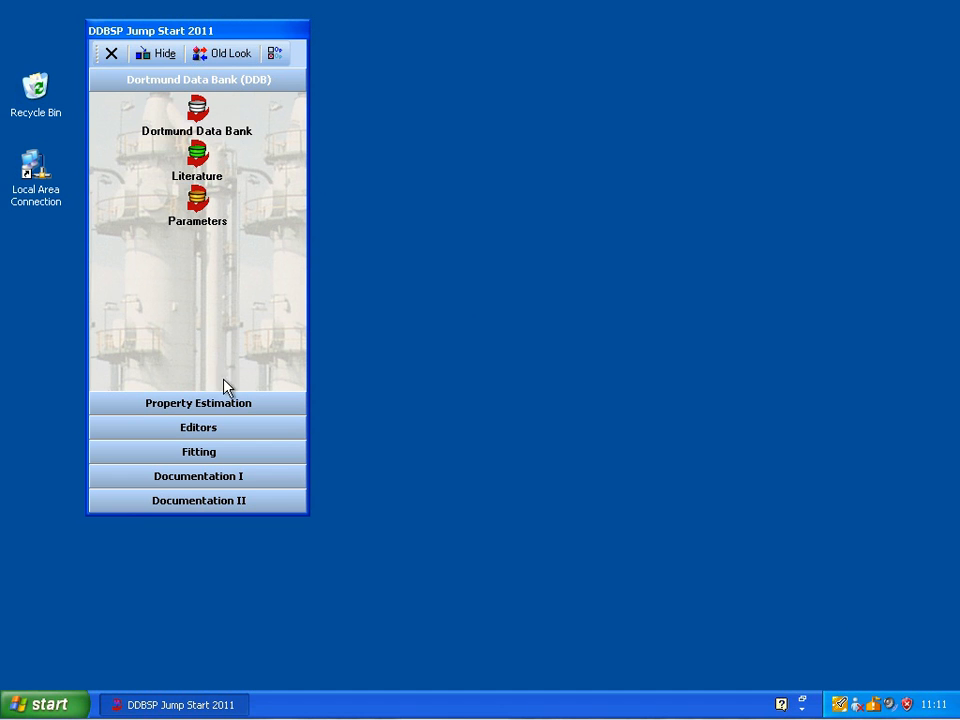
Step: Launch the Artist structure editor from the Jump Start Property Estimation panel
click(198, 402)
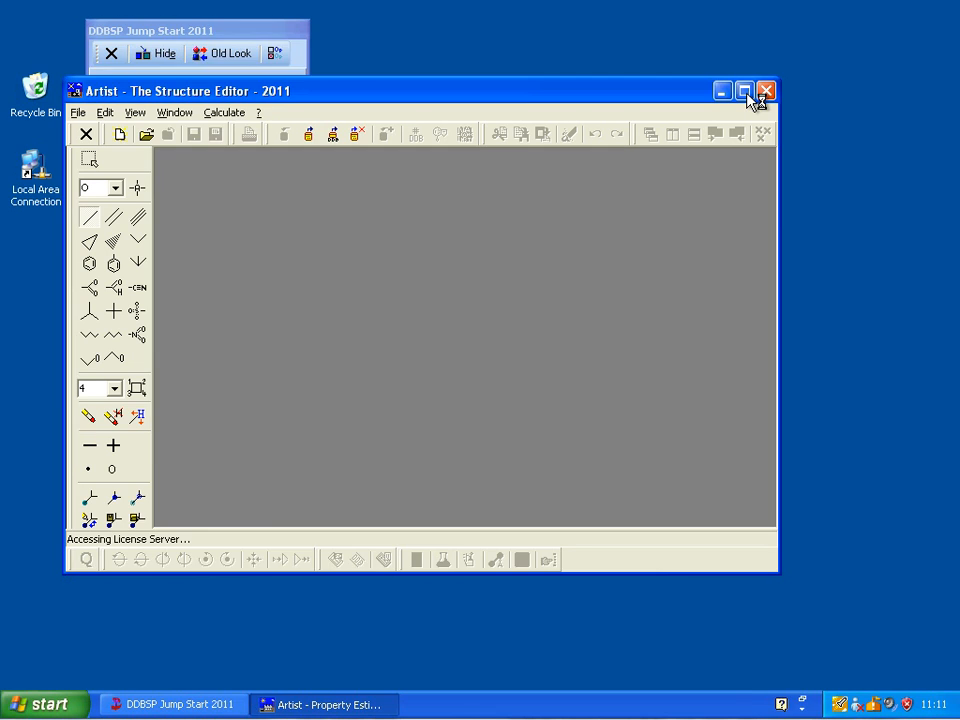
Step: Maximize the Artist window so the blank Untitled1 drawing fills the screen
click(744, 91)
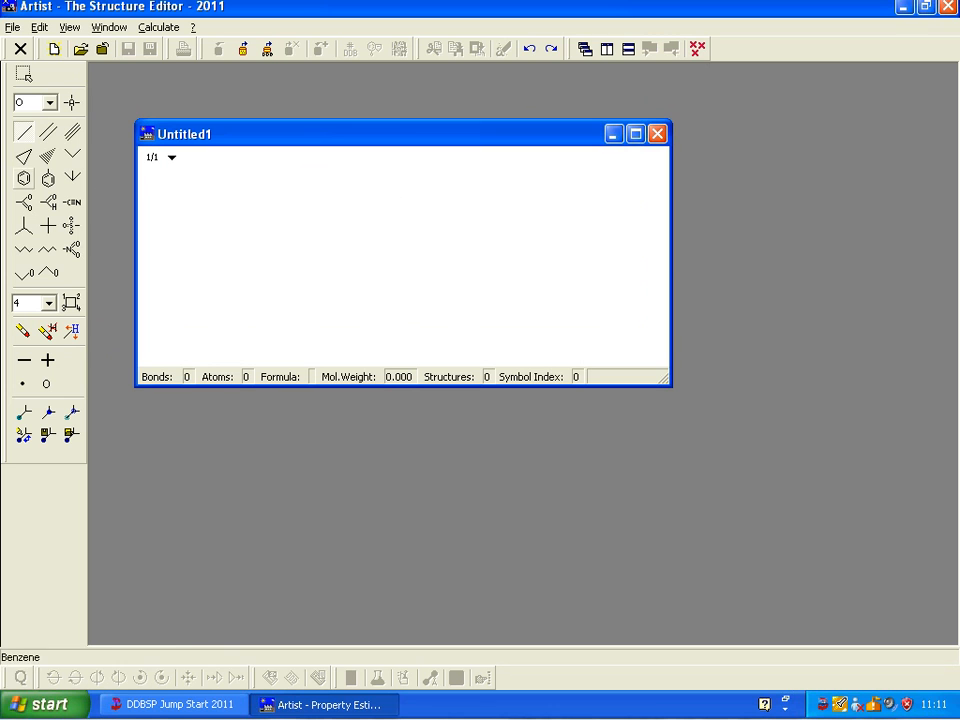
mouse_move(197, 215)
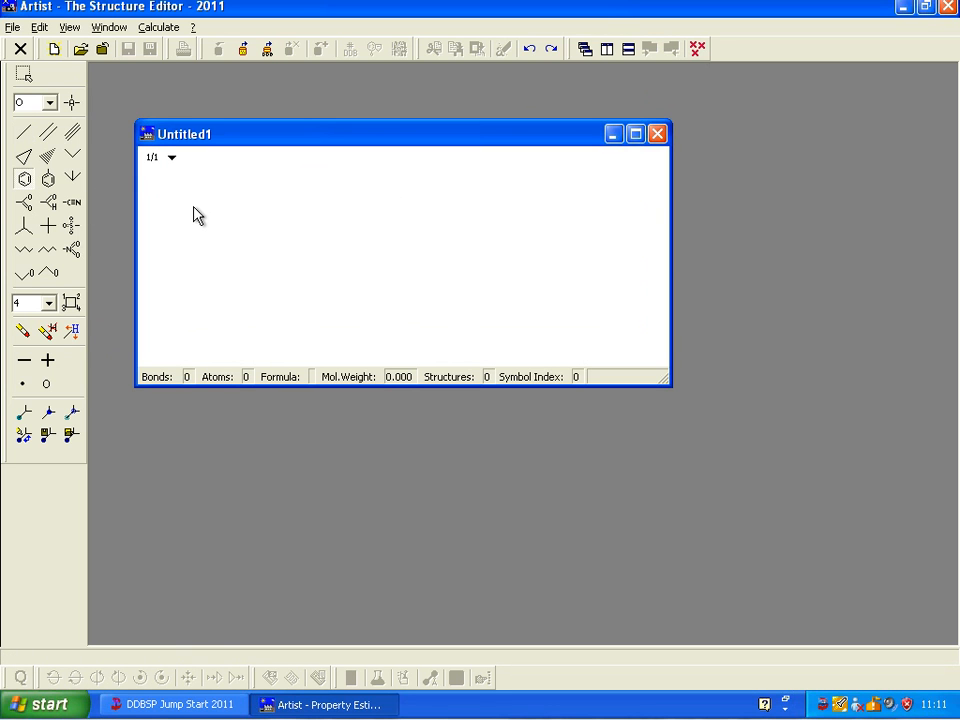
Step: Place a benzene ring and fuse a second ring to form naphthalene (C10H8, MW 128.174)
click(200, 242)
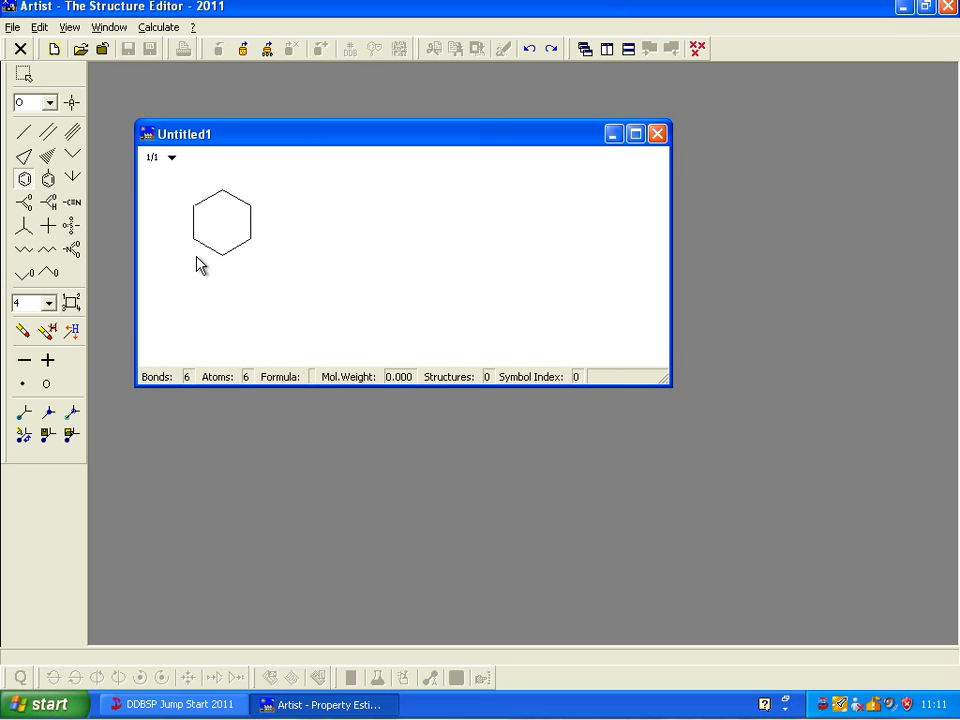
click(228, 215)
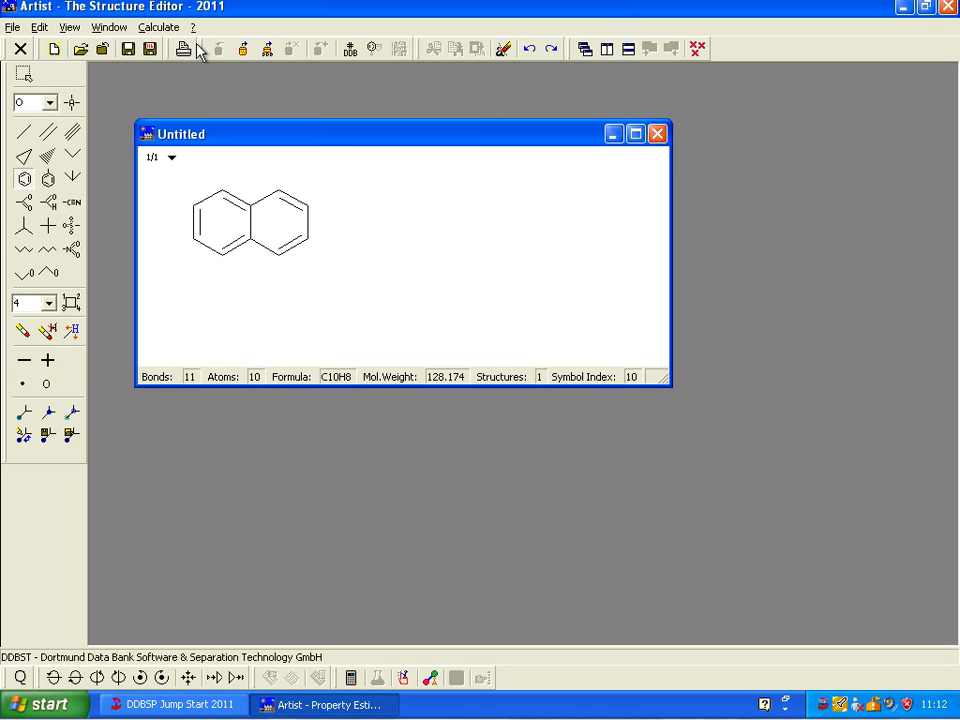
click(158, 27)
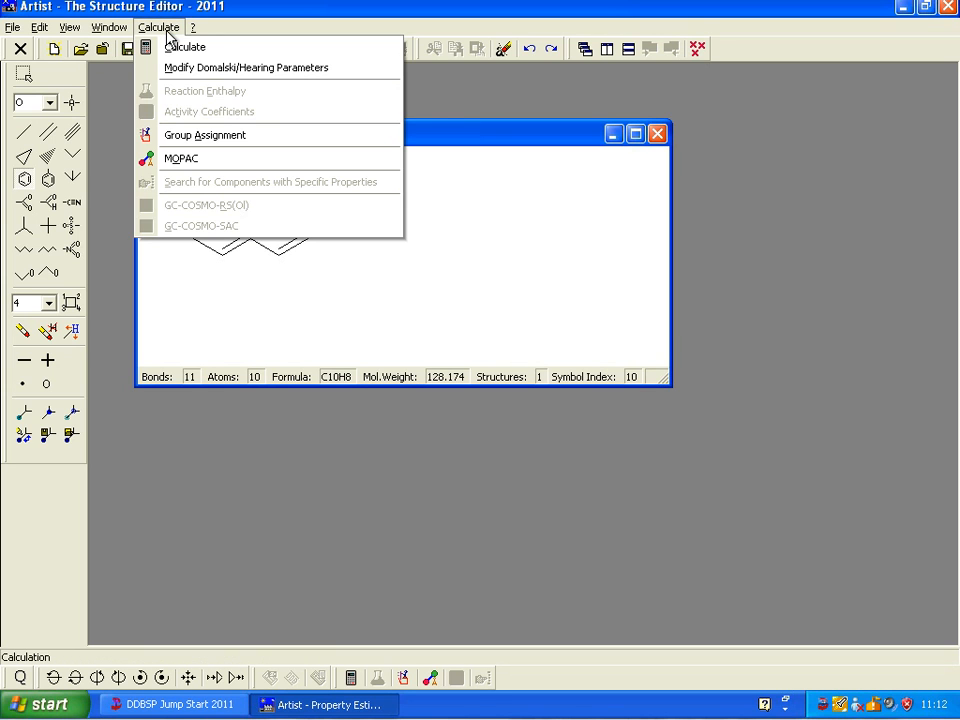
Step: Run the Joback freezing point method under Phase Equilibria, giving 261.58 K for naphthalene
click(186, 47)
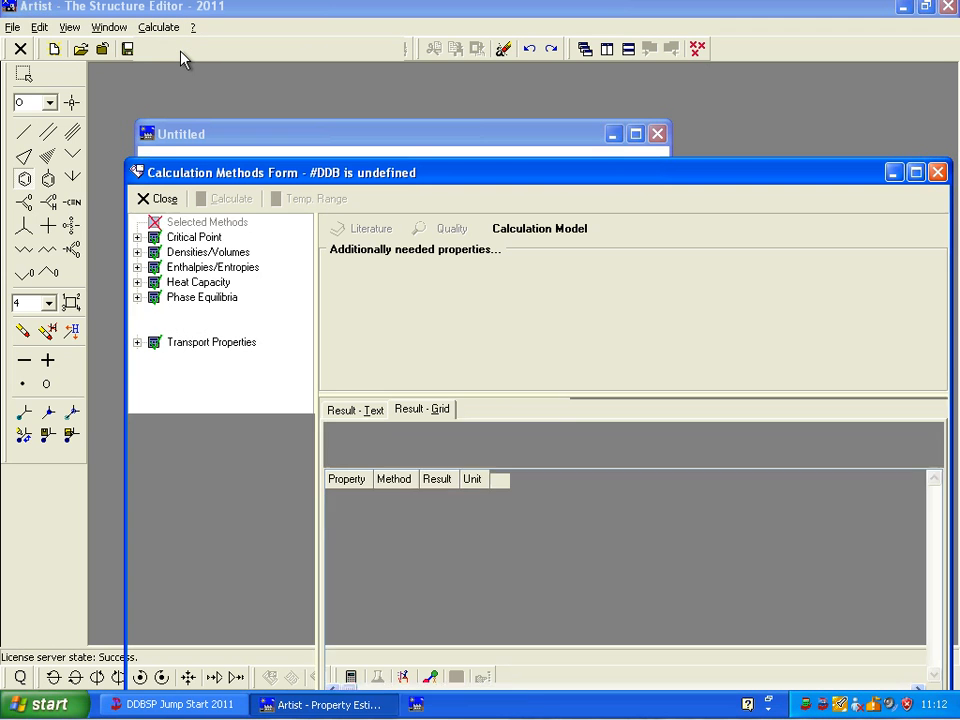
click(206, 221)
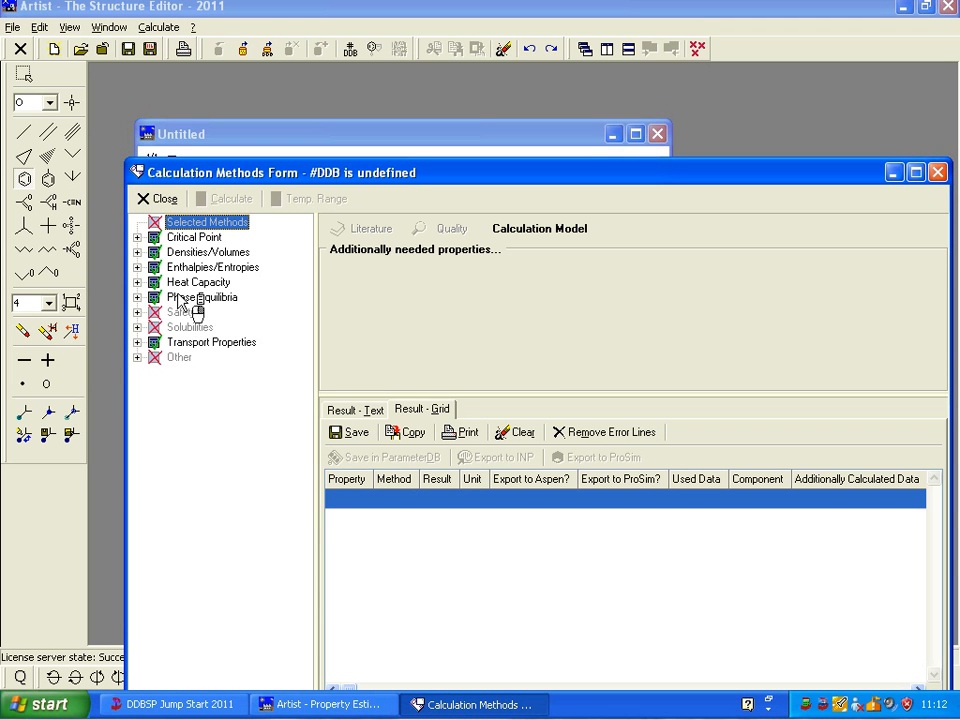
click(139, 297)
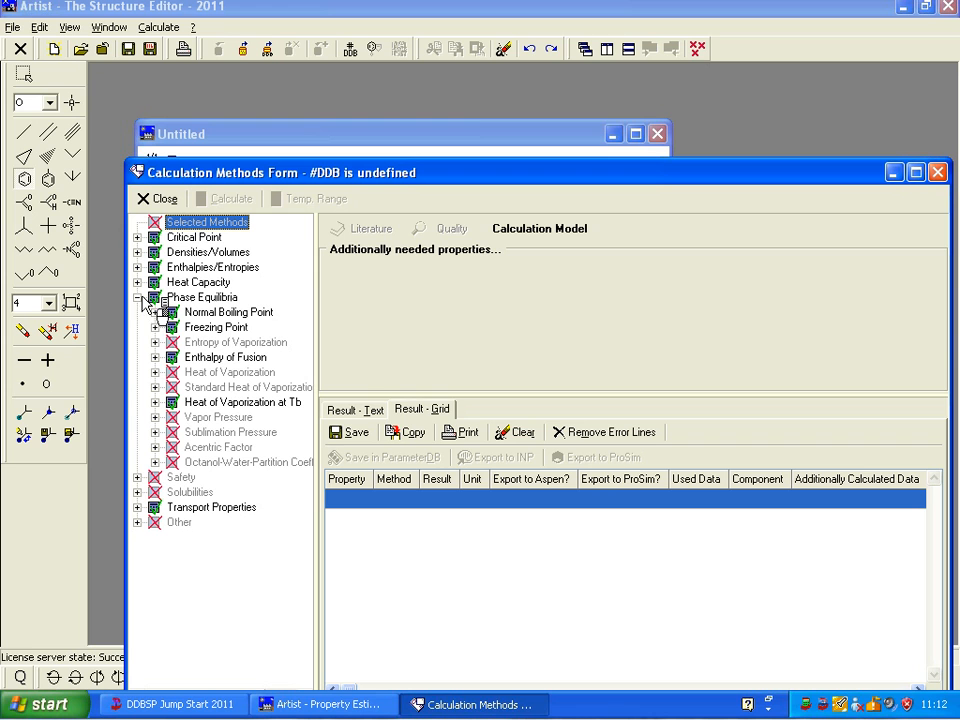
click(156, 327)
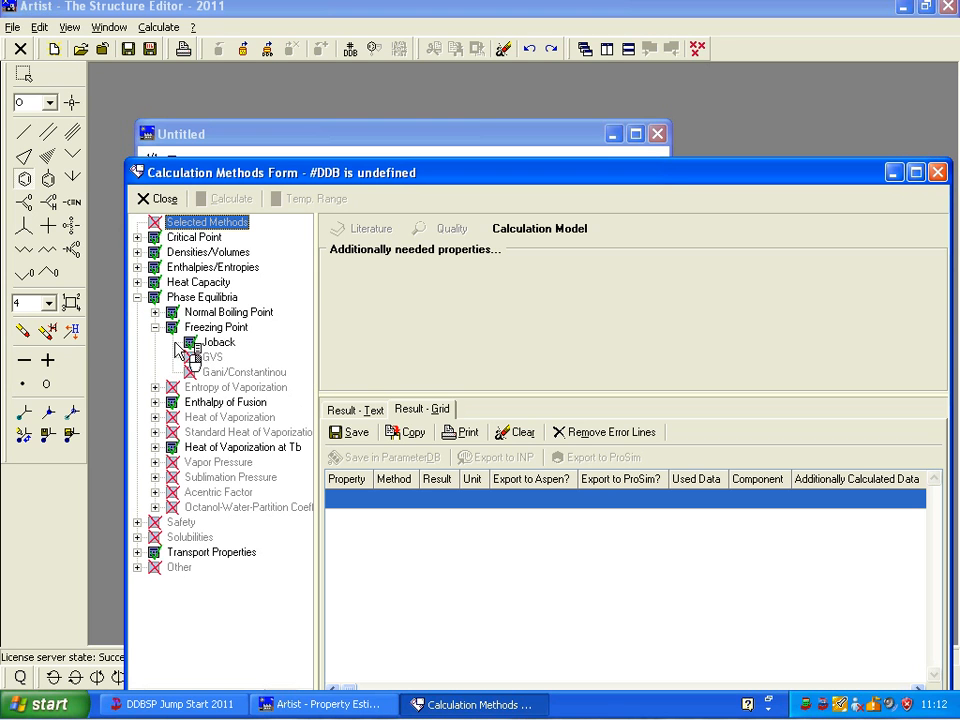
click(218, 342)
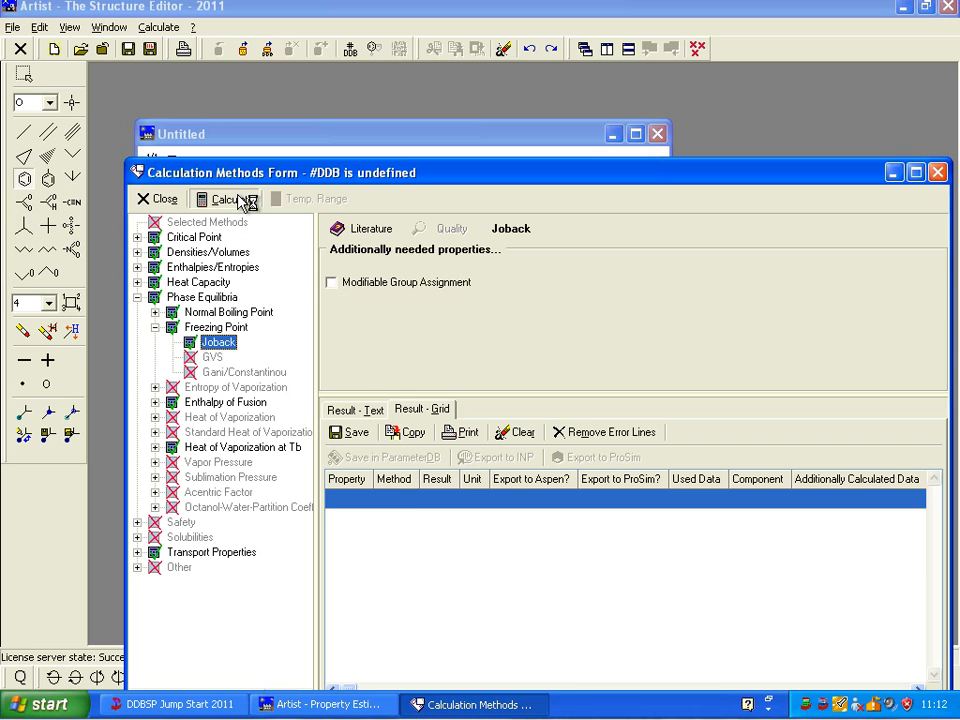
click(229, 199)
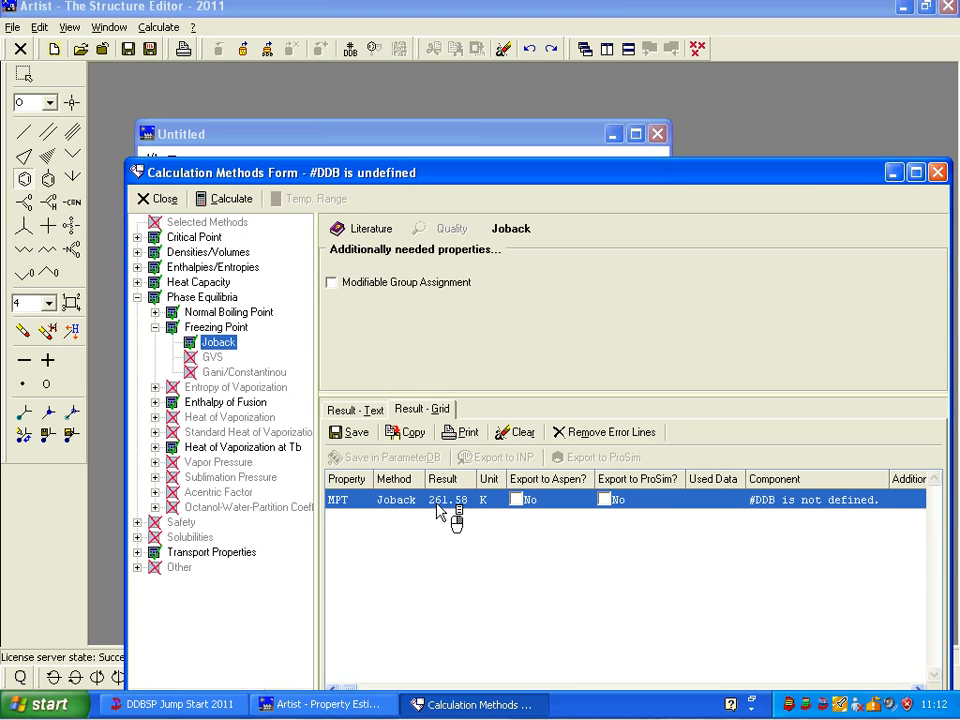
mouse_move(470, 515)
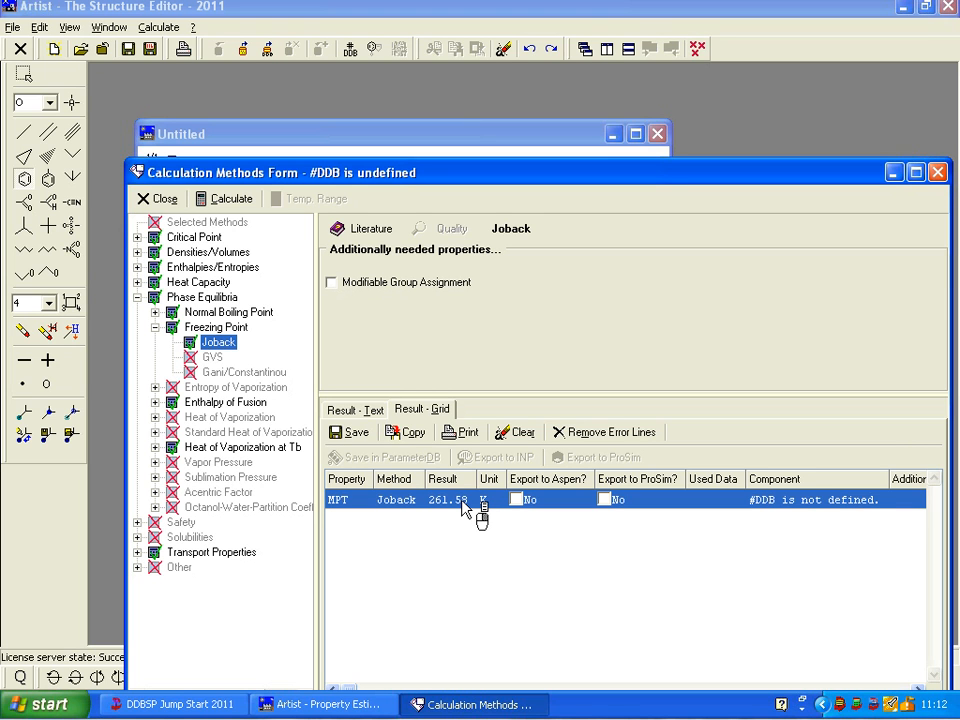
Step: Show the Result - Text report with the 261.58 K Joback estimate and its two groups
click(354, 410)
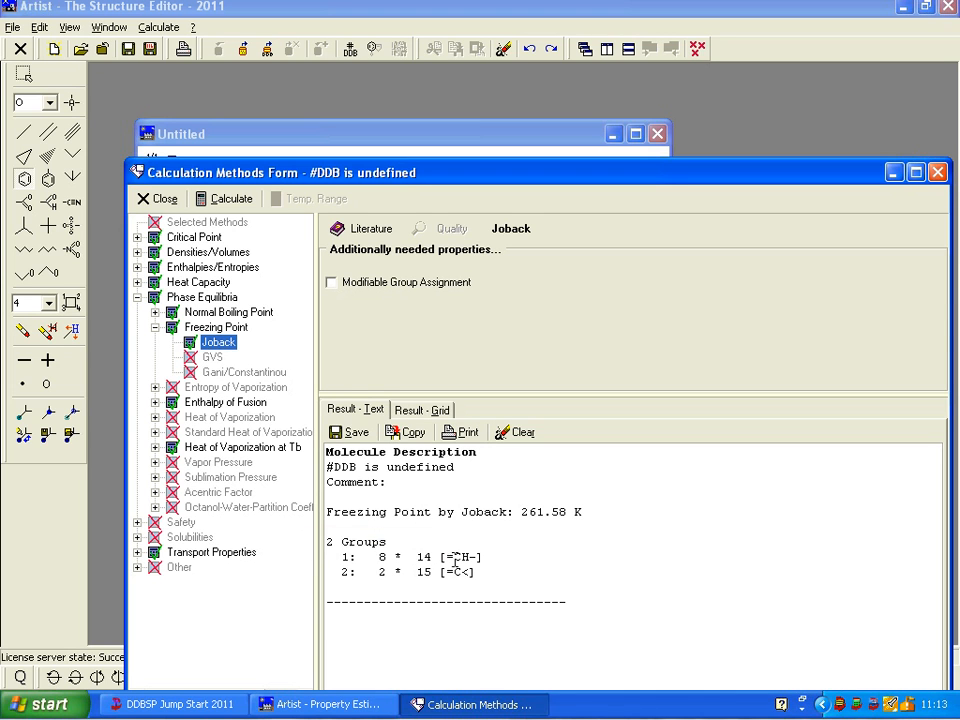
mouse_move(455, 560)
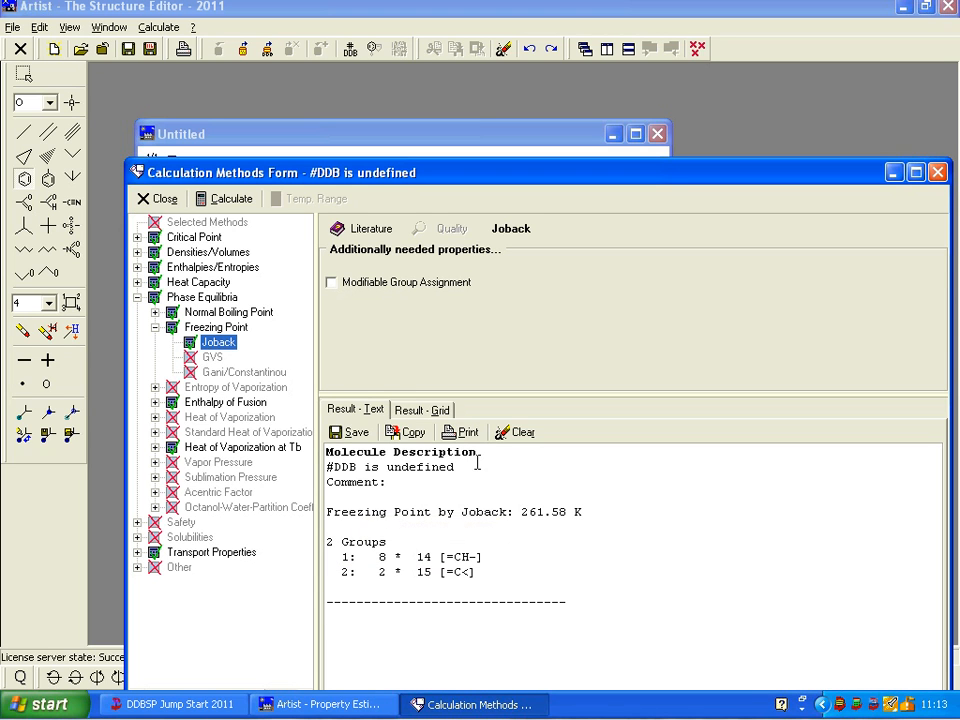
Step: Switch to the Result - Grid view showing the MPT 261.58 K row
click(421, 409)
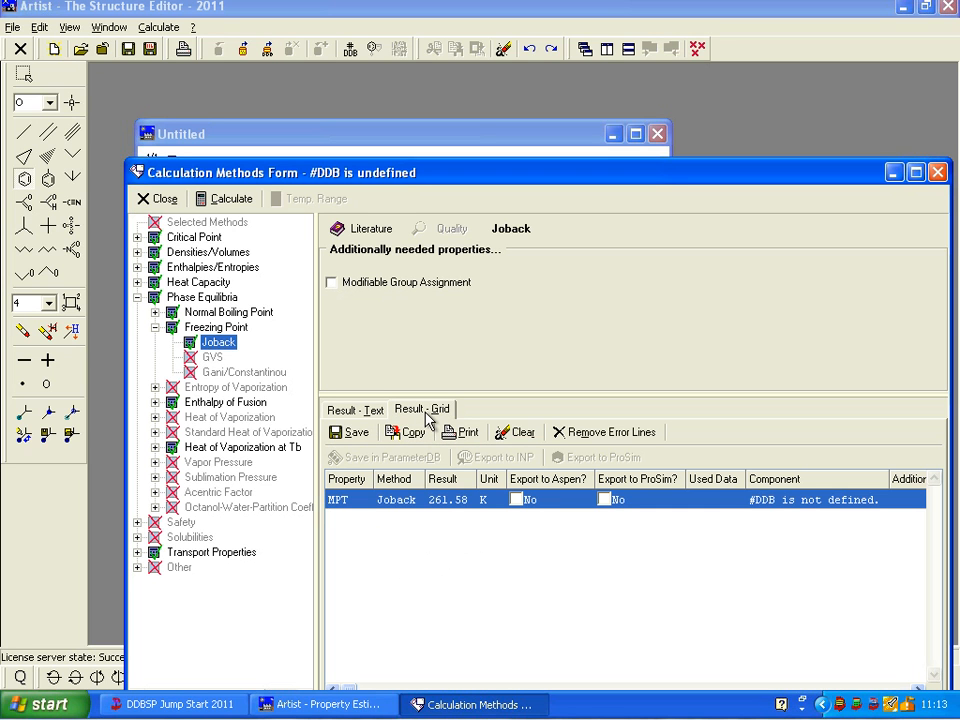
mouse_move(400, 492)
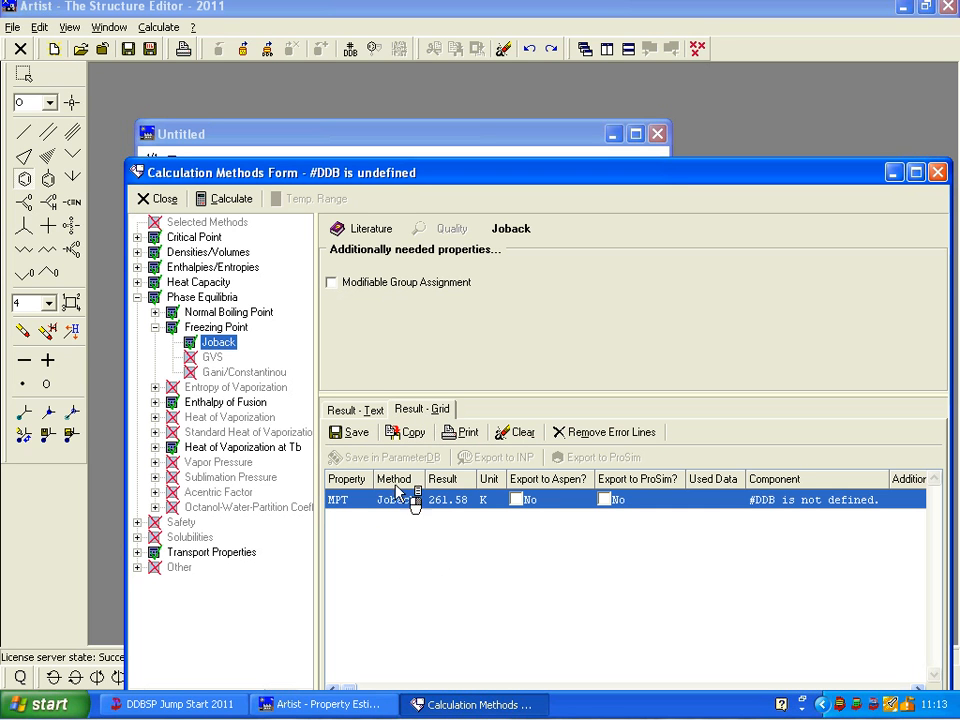
mouse_move(733, 513)
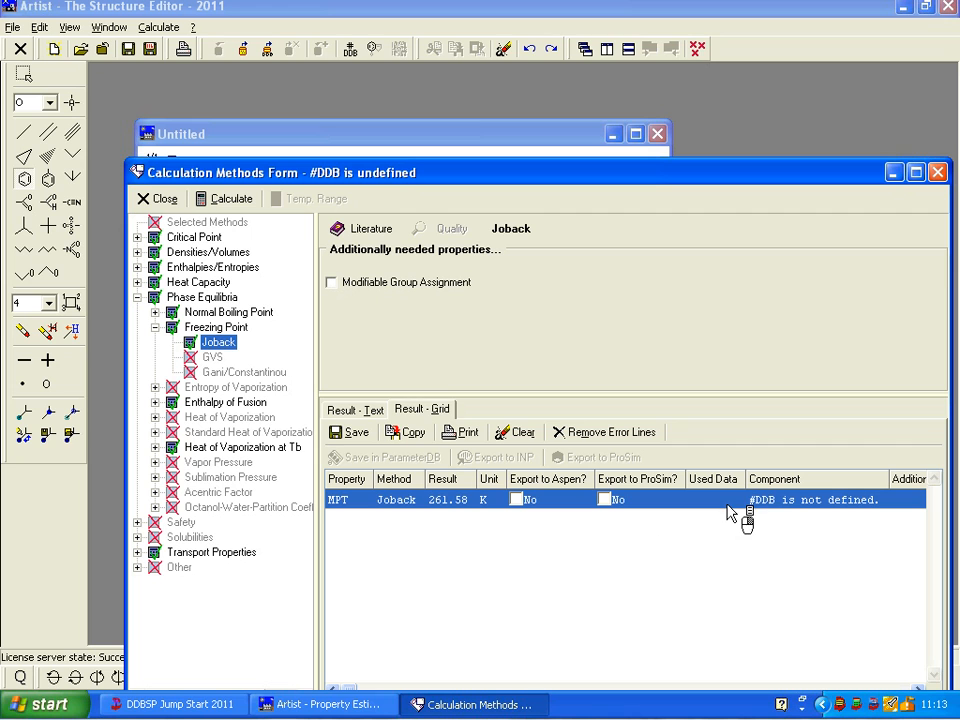
mouse_move(718, 505)
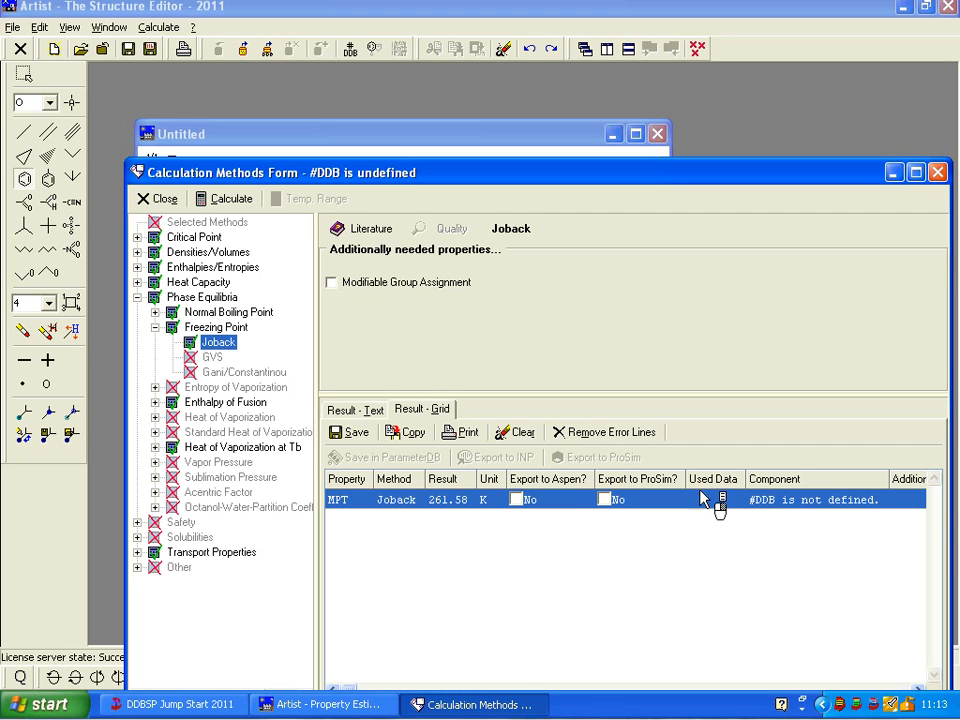
mouse_move(715, 505)
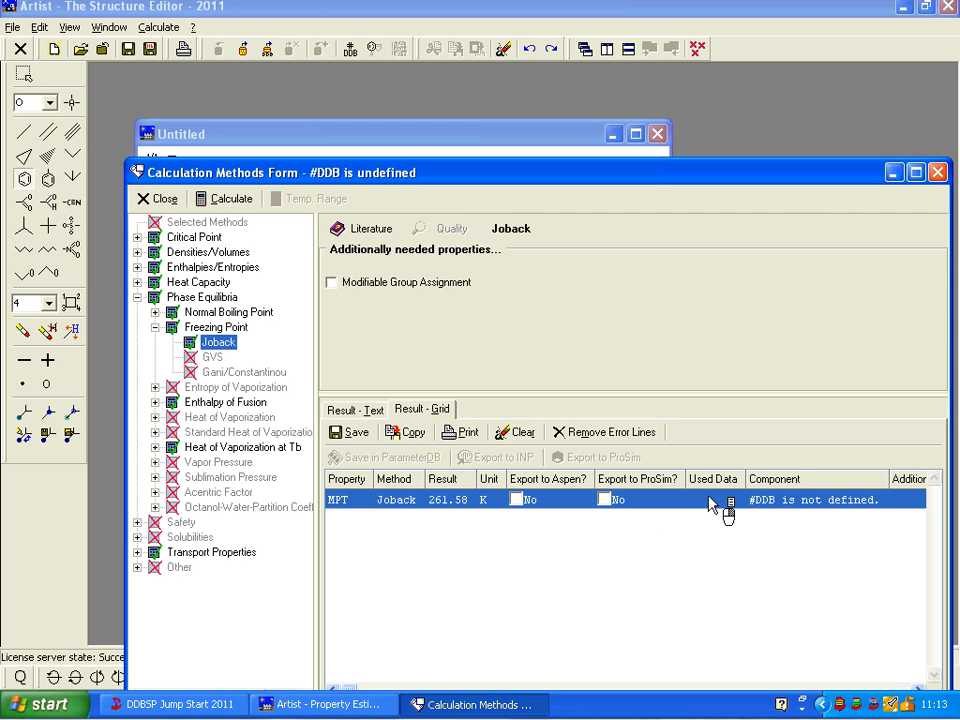